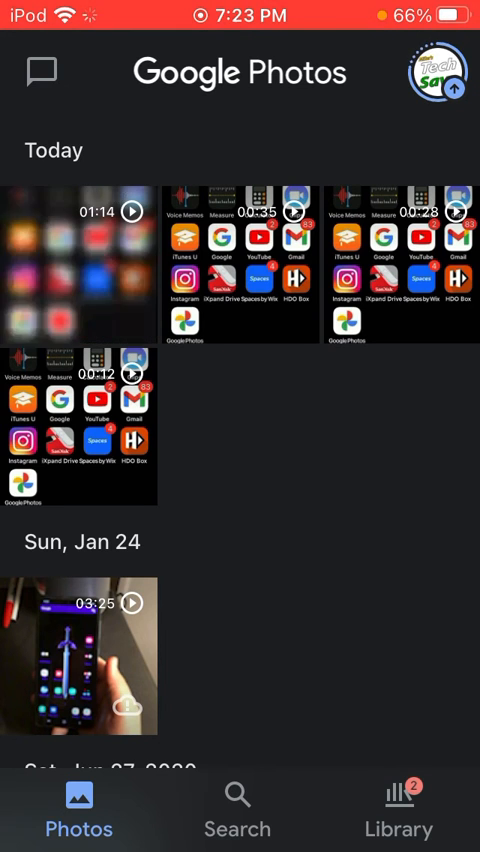
# Step: Open the Google Photos account menu from the profile picture at top right
pyautogui.click(436, 72)
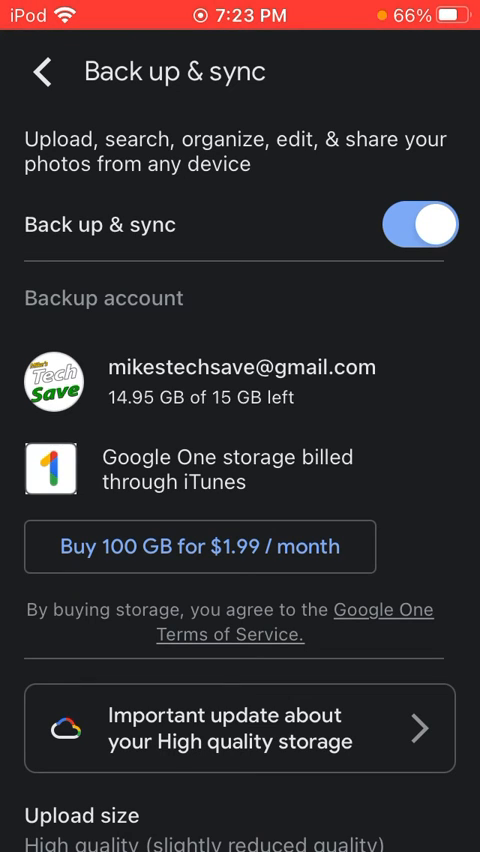
# Step: Switch the Back up & sync toggle off in Photos settings
pyautogui.click(419, 224)
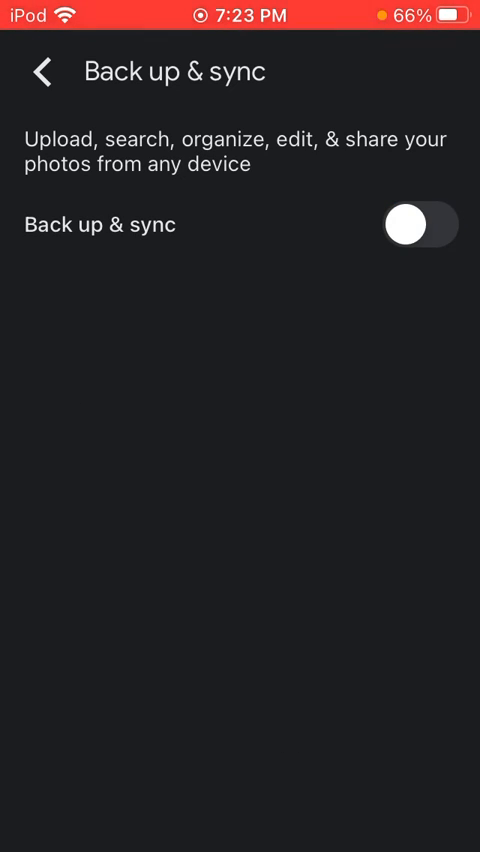